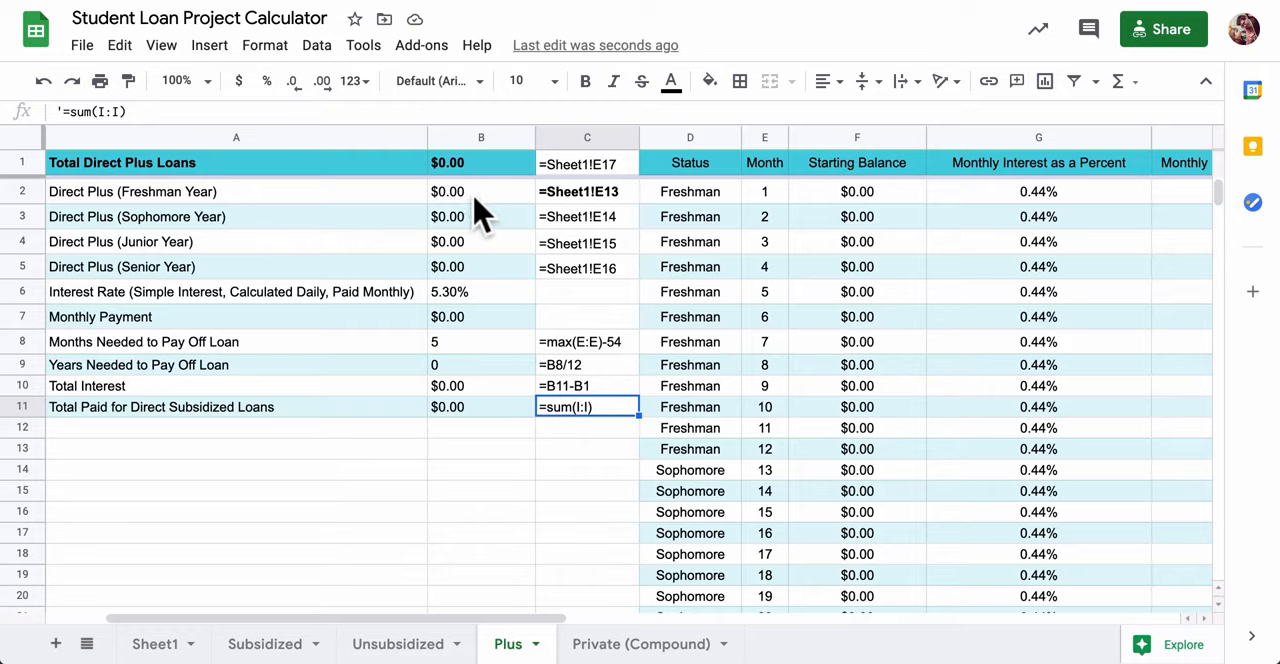
Review the freshman and sophomore amount formulas on the Plus sheet and its tab options.
click(480, 192)
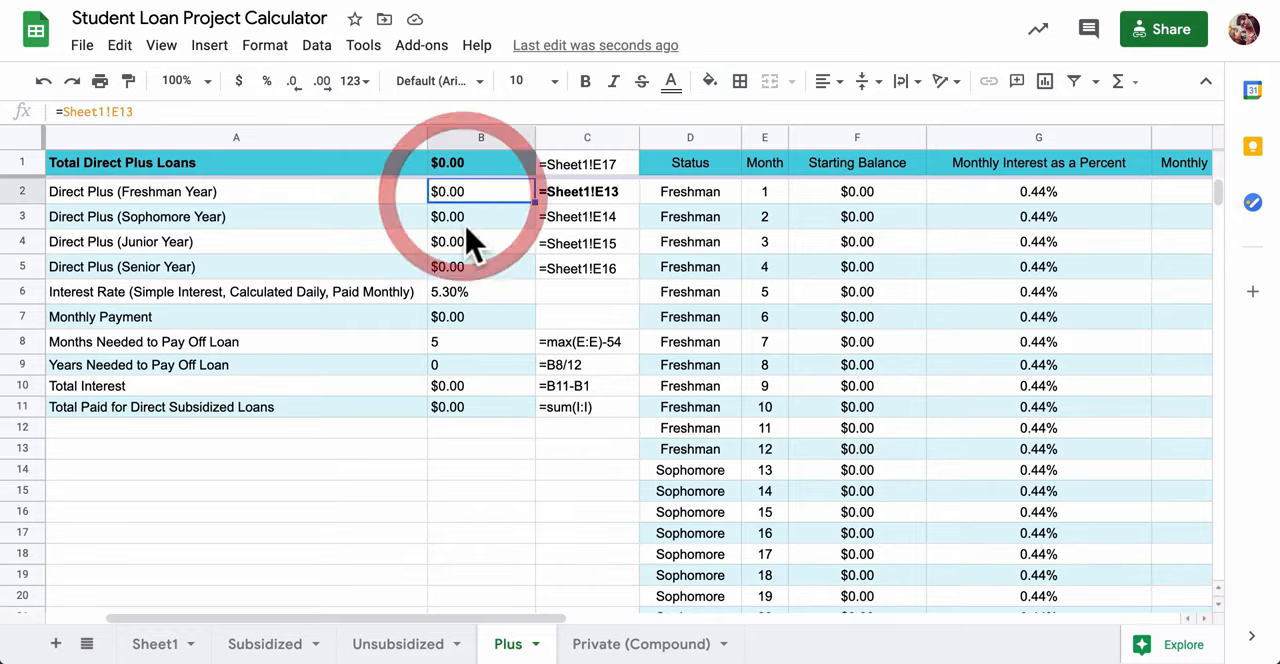
click(480, 216)
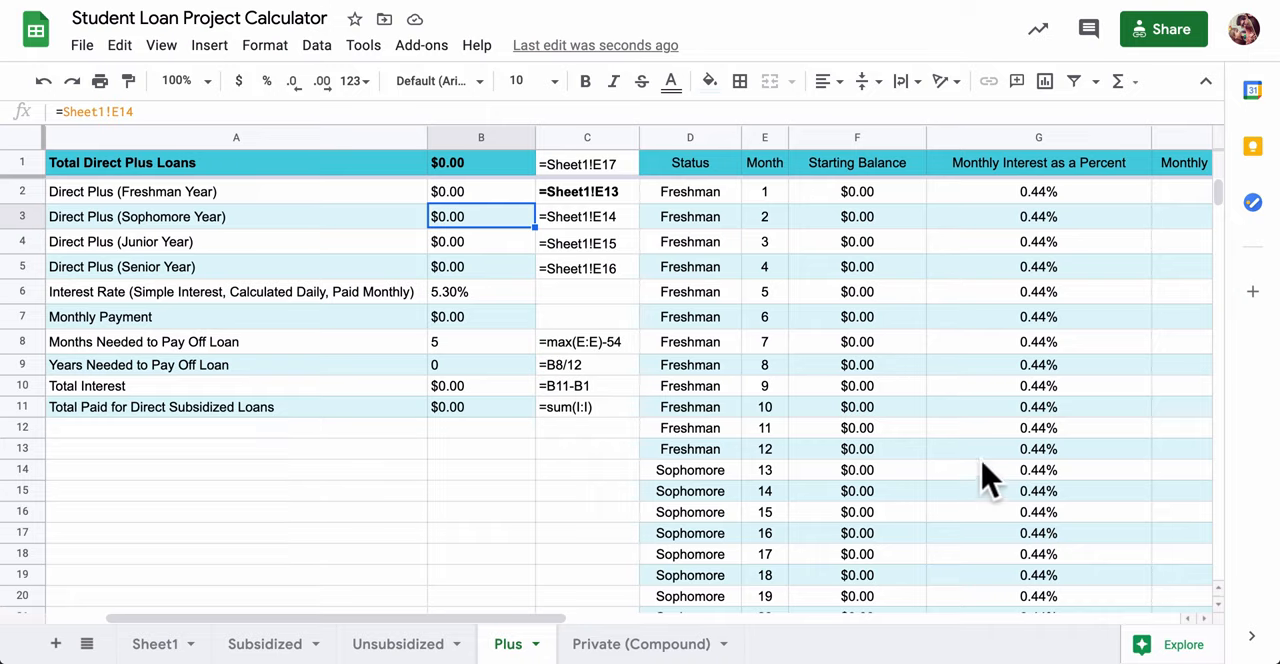
mouse_move(1024, 338)
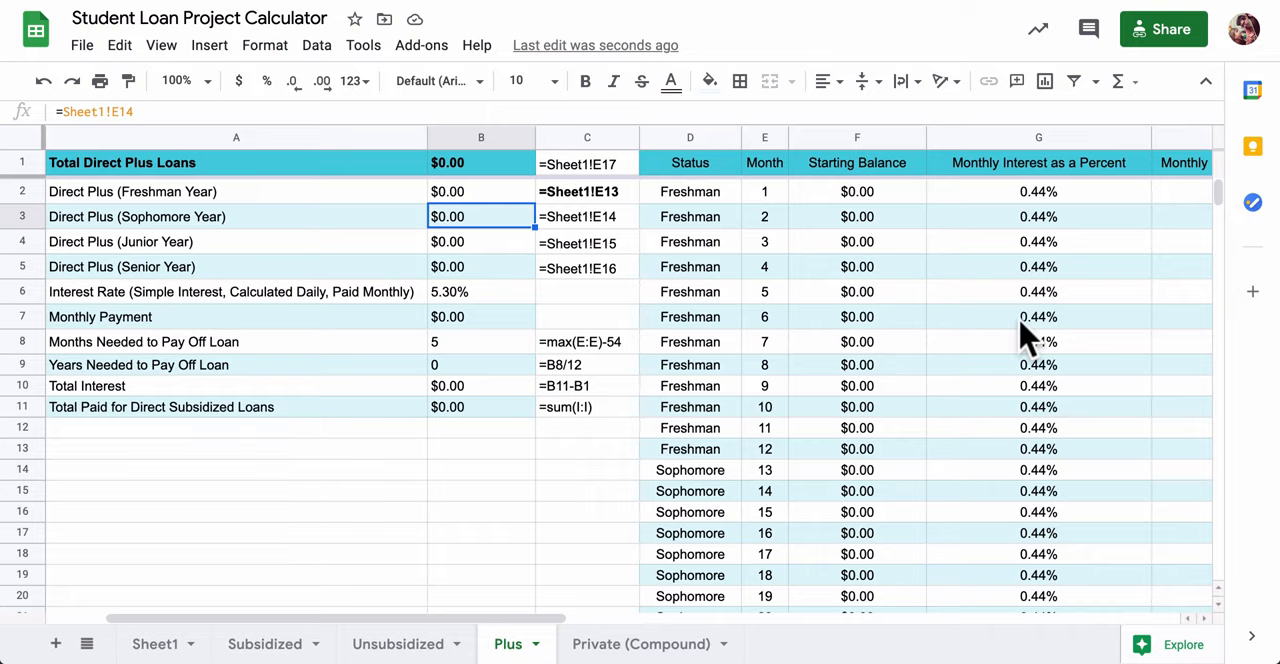
mouse_move(376, 204)
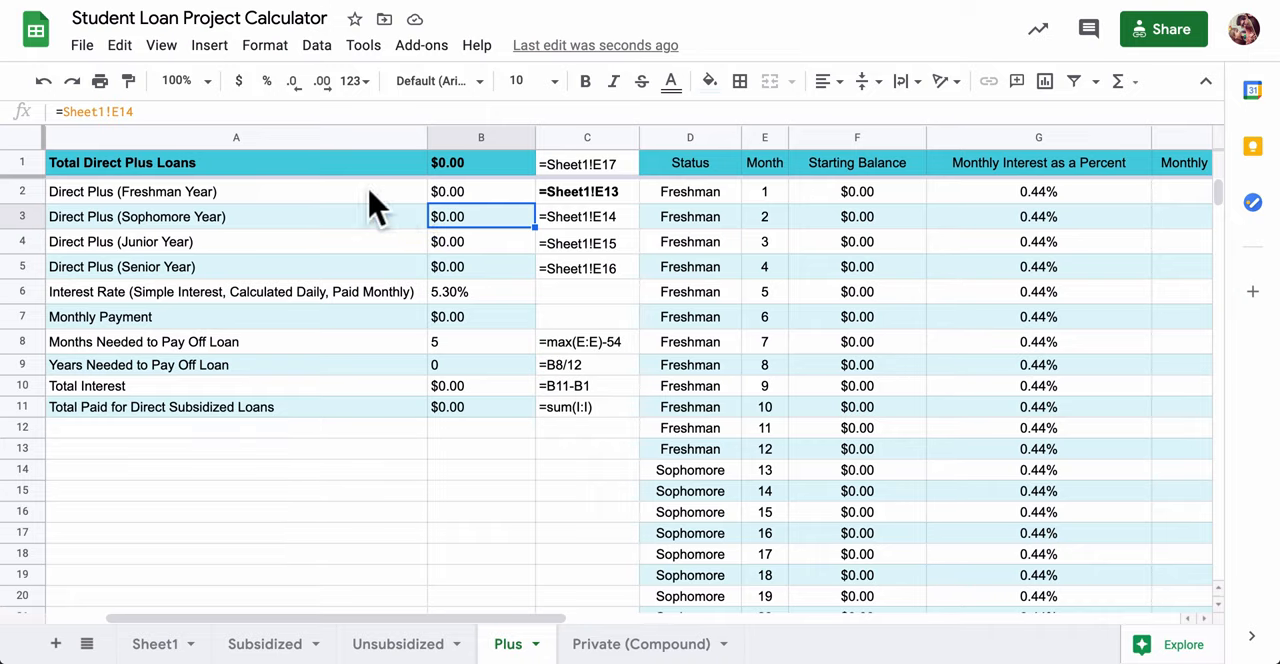
click(480, 192)
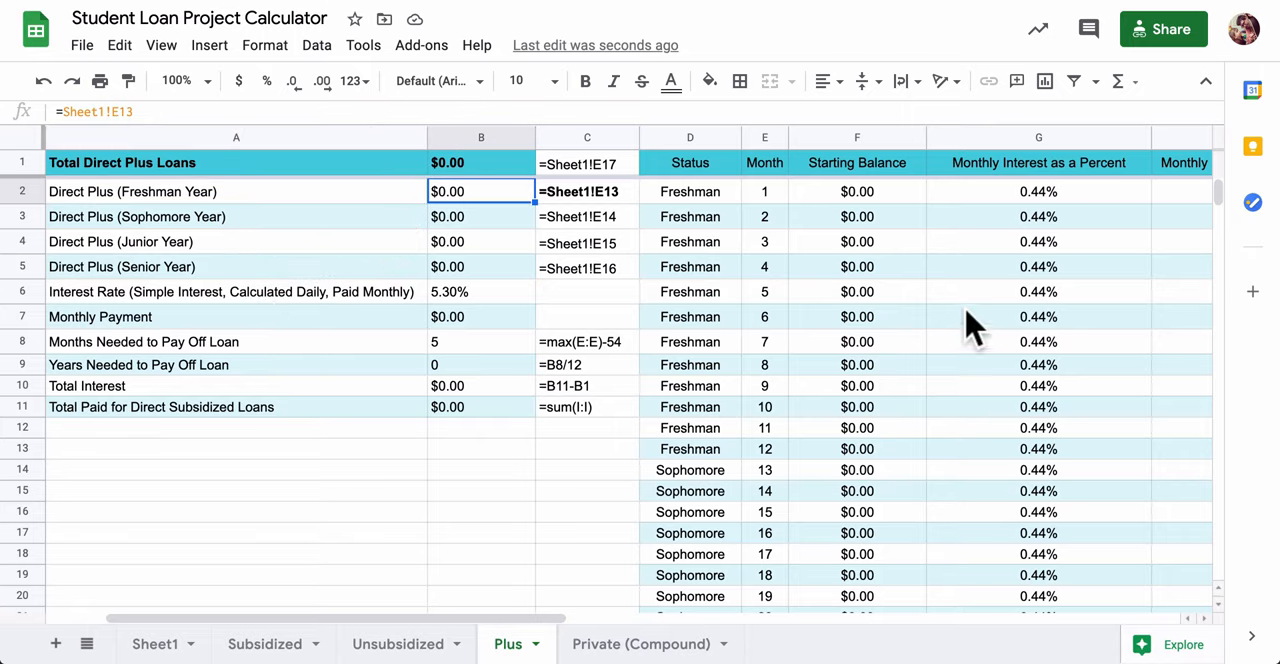
mouse_move(1028, 334)
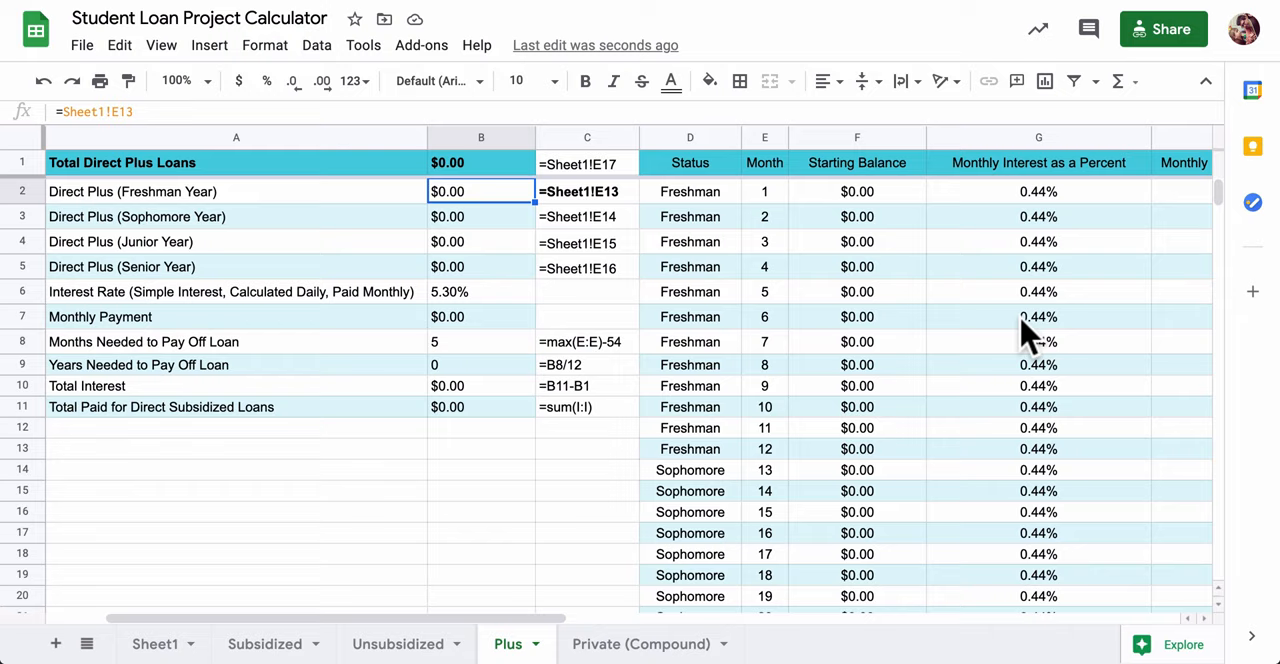
mouse_move(684, 522)
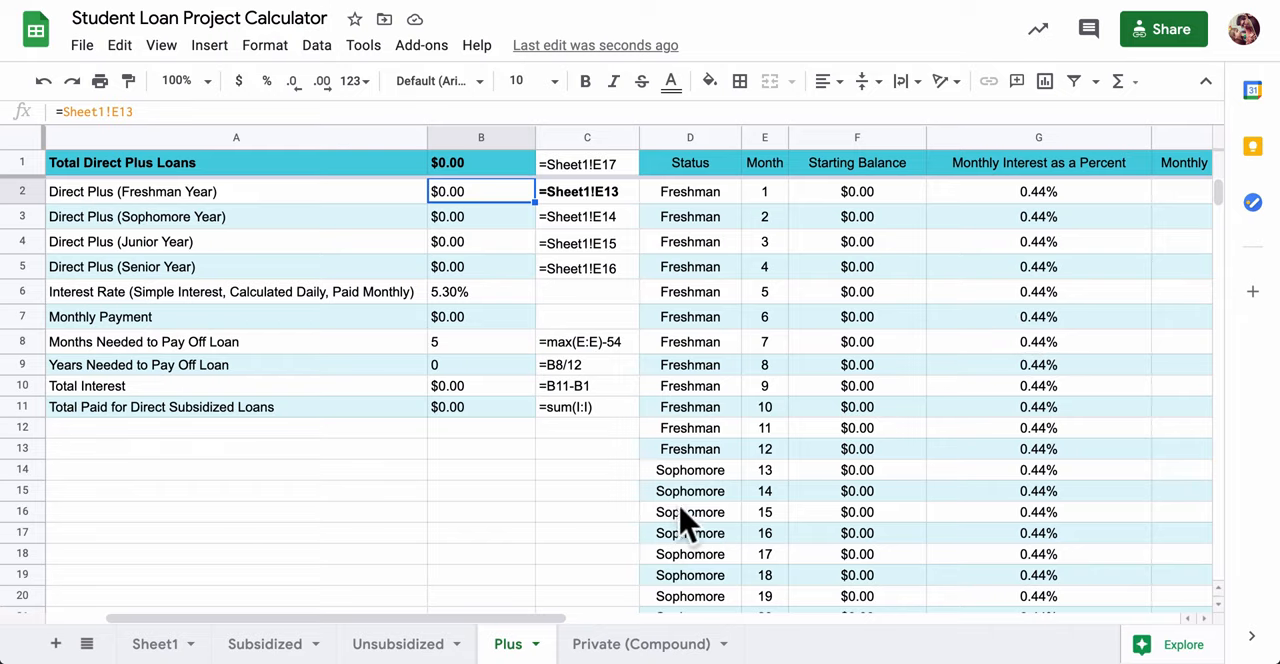
mouse_move(550, 644)
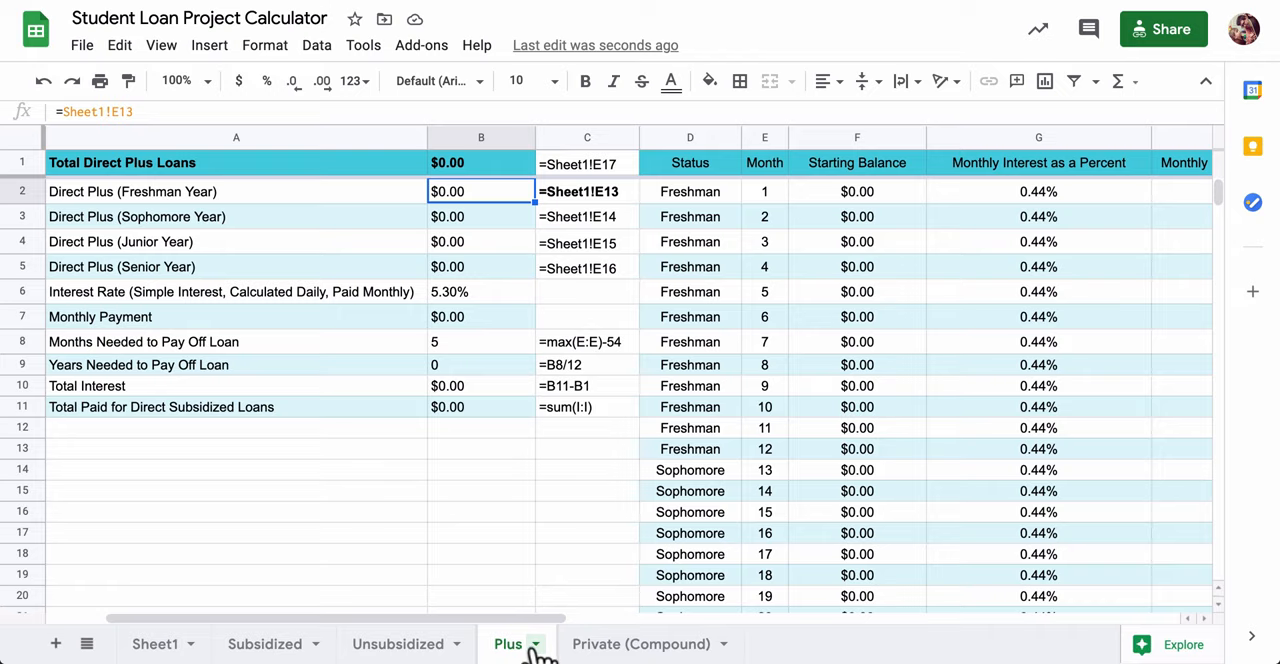
right_click(500, 644)
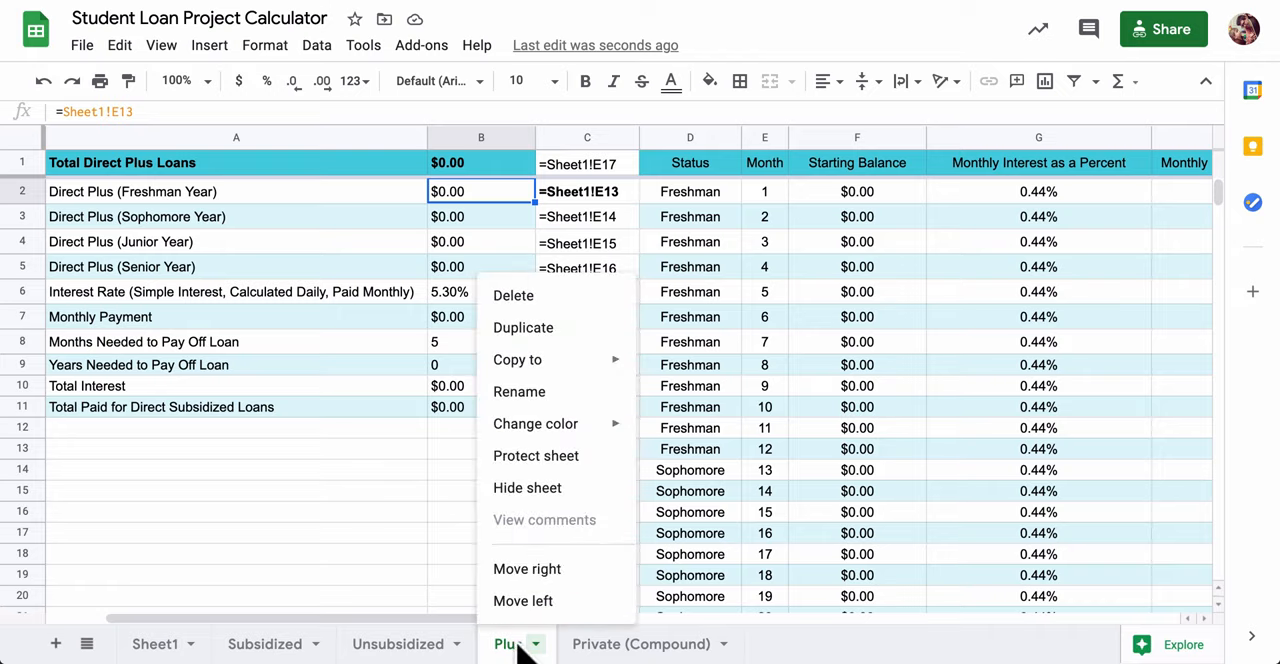
mouse_move(516, 358)
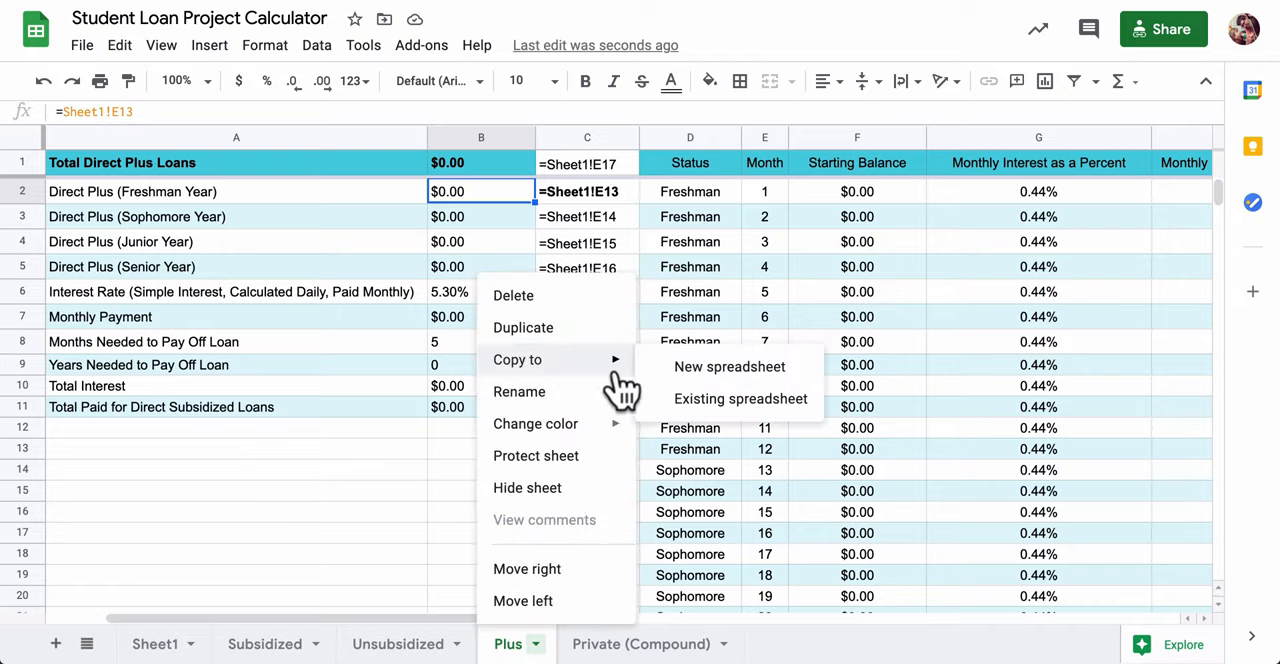
mouse_move(724, 400)
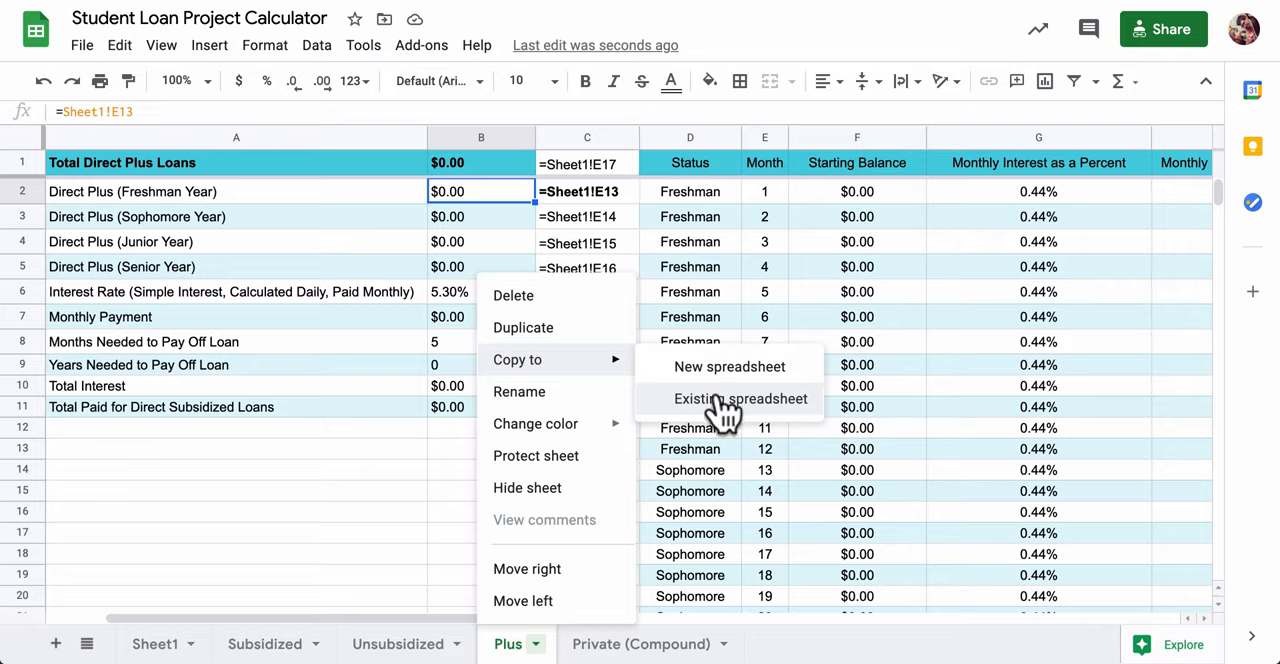
mouse_move(308, 300)
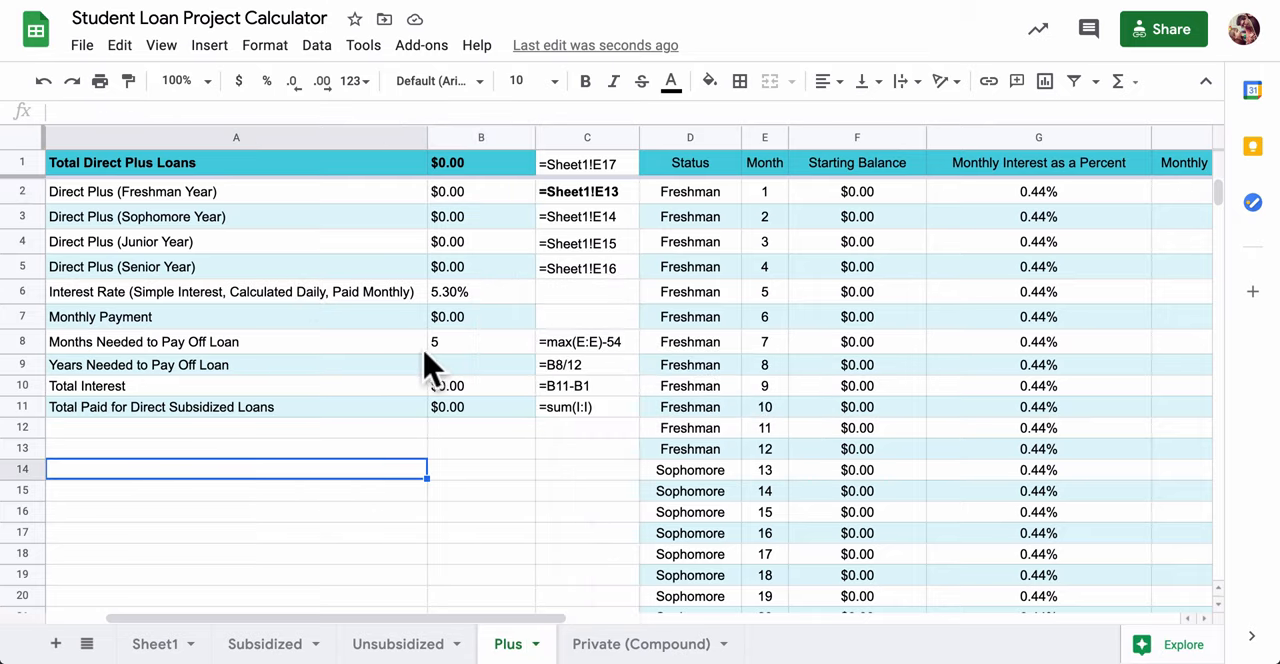
Review the Total Direct Plus Loans formula and the freshman, senior and total reference notes.
click(480, 162)
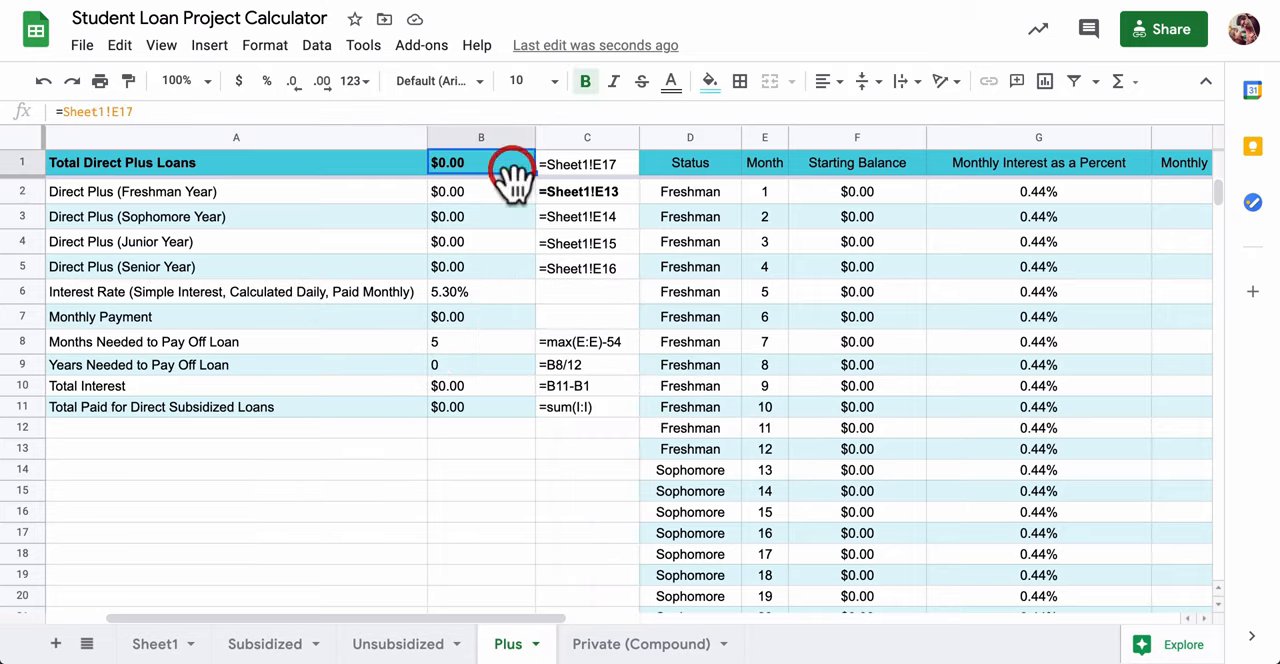
click(490, 266)
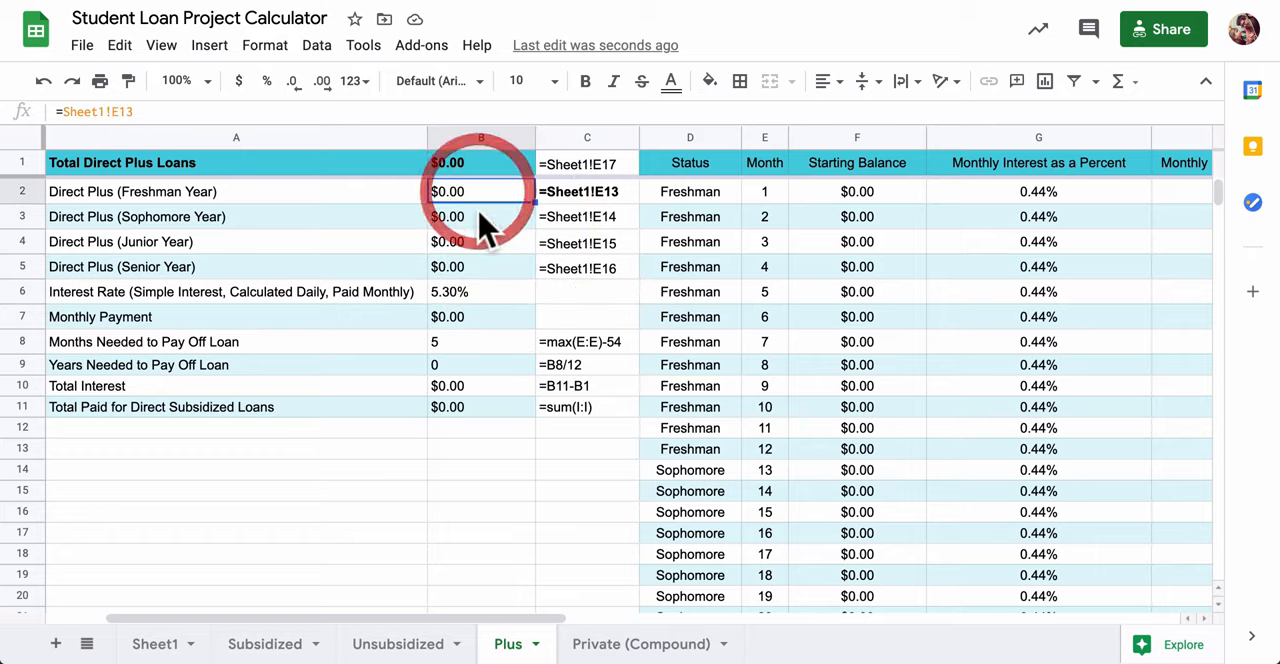
click(588, 192)
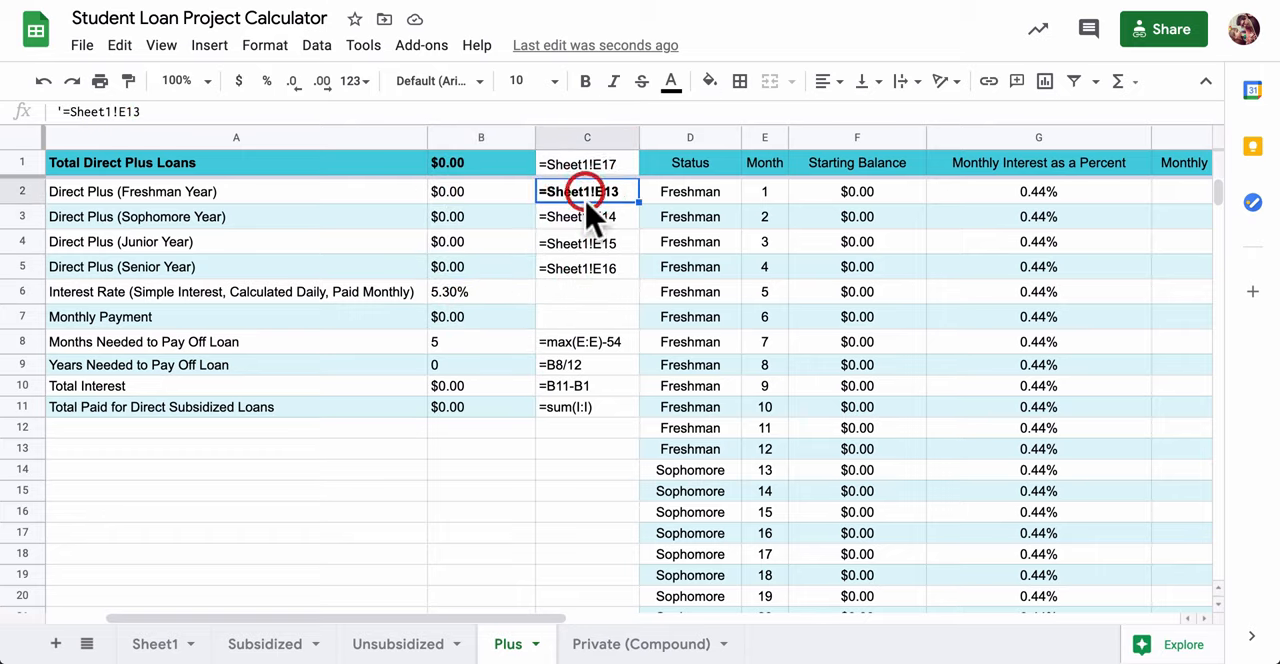
click(586, 266)
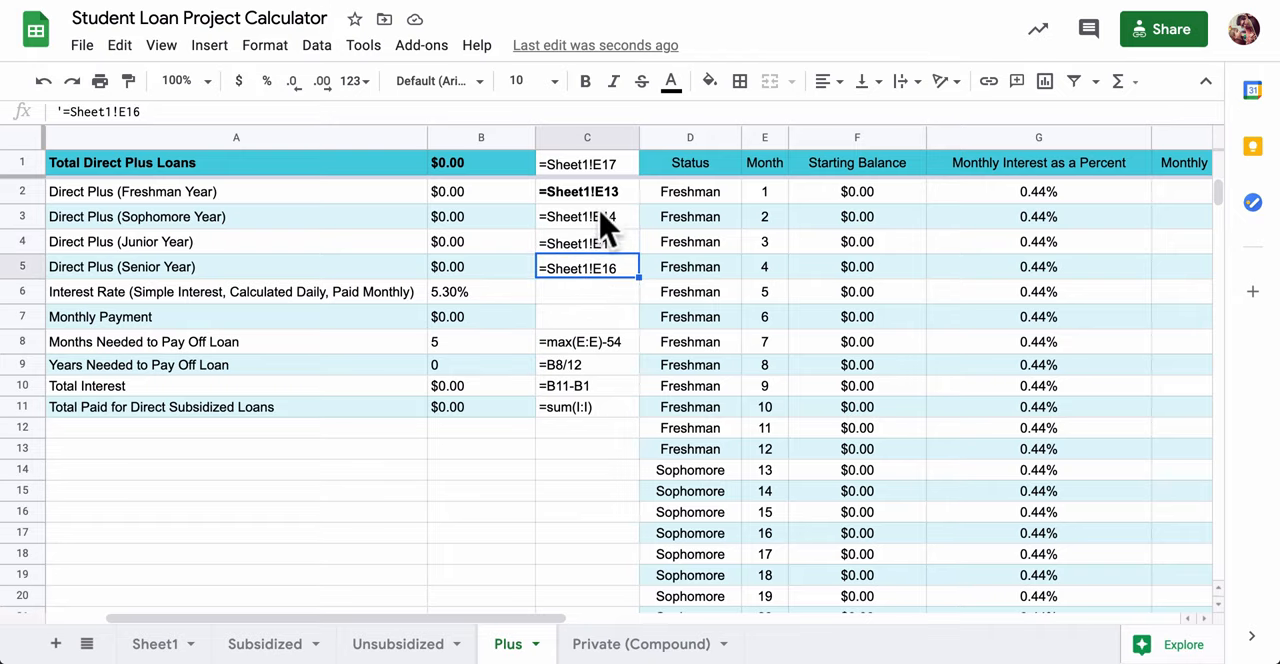
click(588, 192)
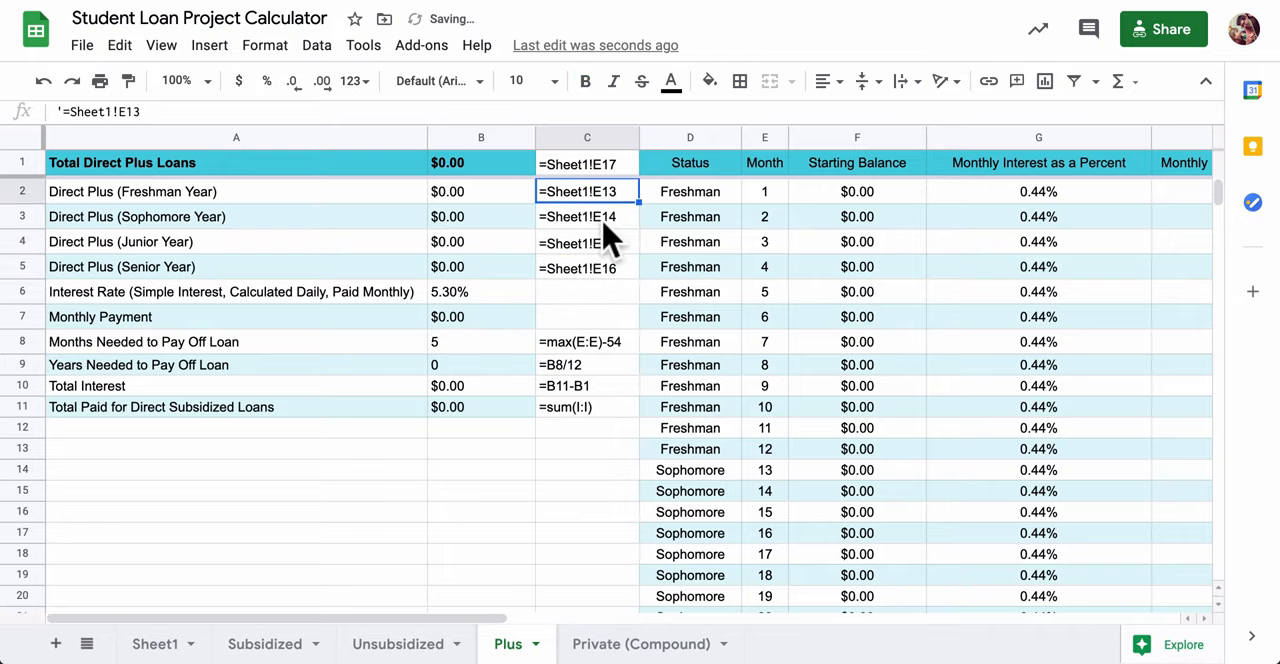
click(588, 268)
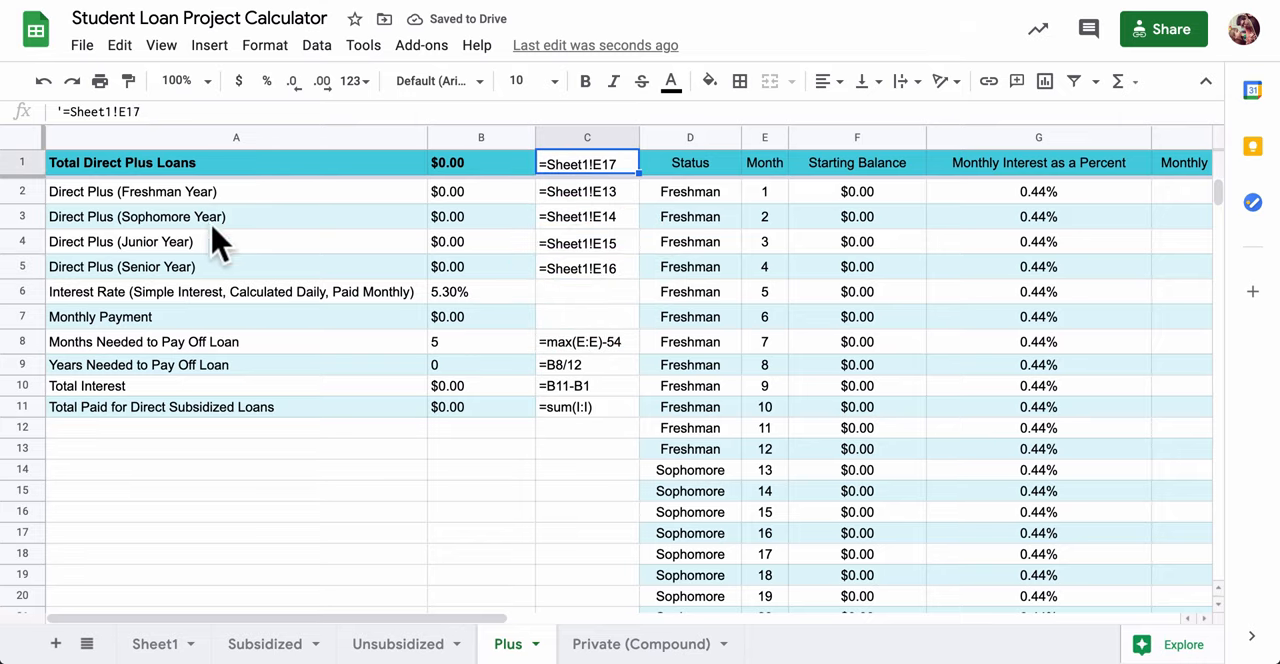
View Sheet1's Loan Summary Direct Plus cells E13 and the E17 total.
click(156, 644)
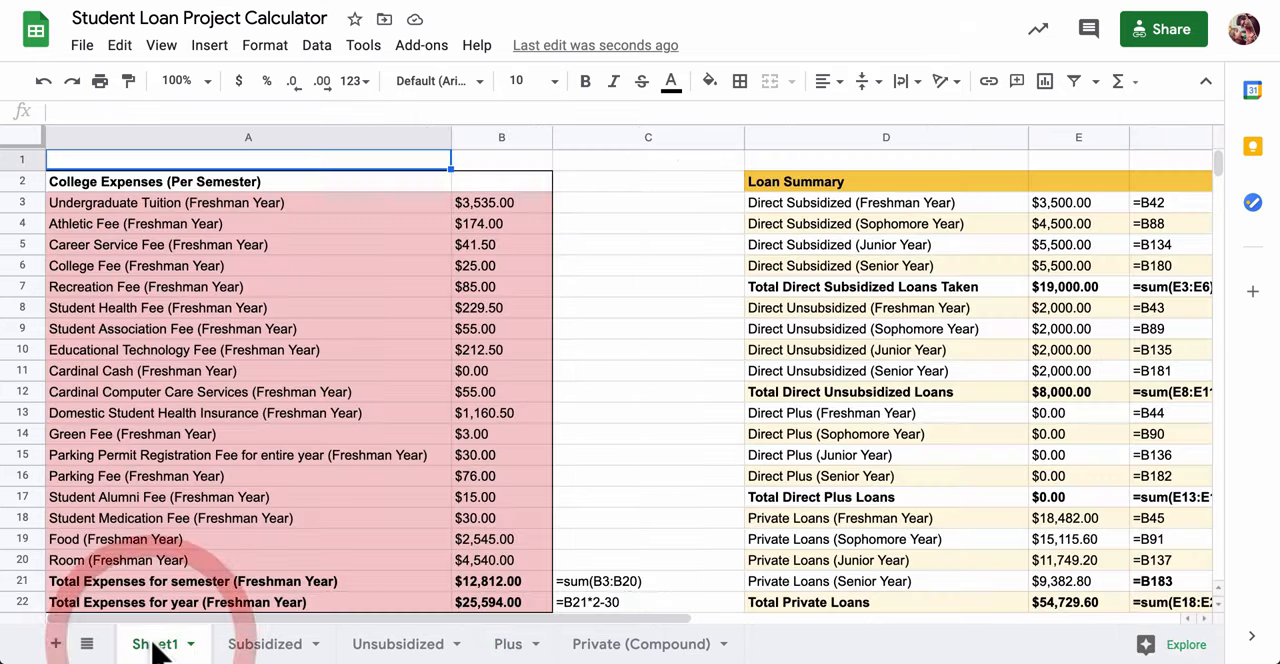
mouse_move(968, 456)
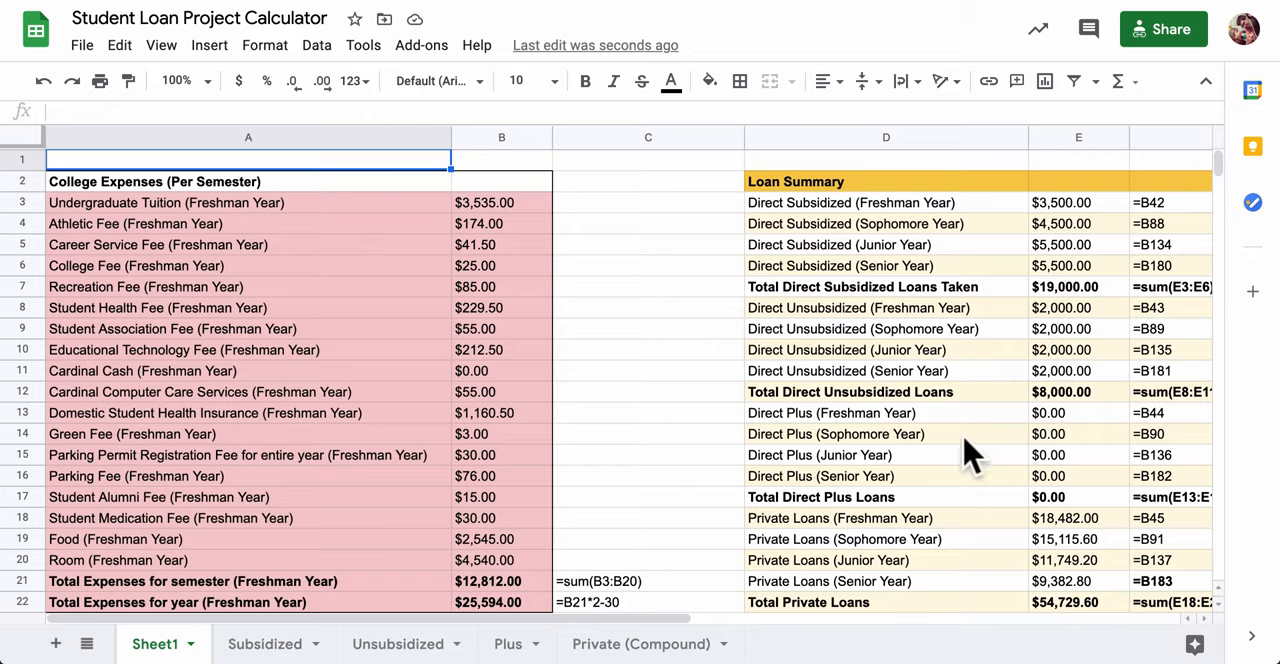
mouse_move(1058, 424)
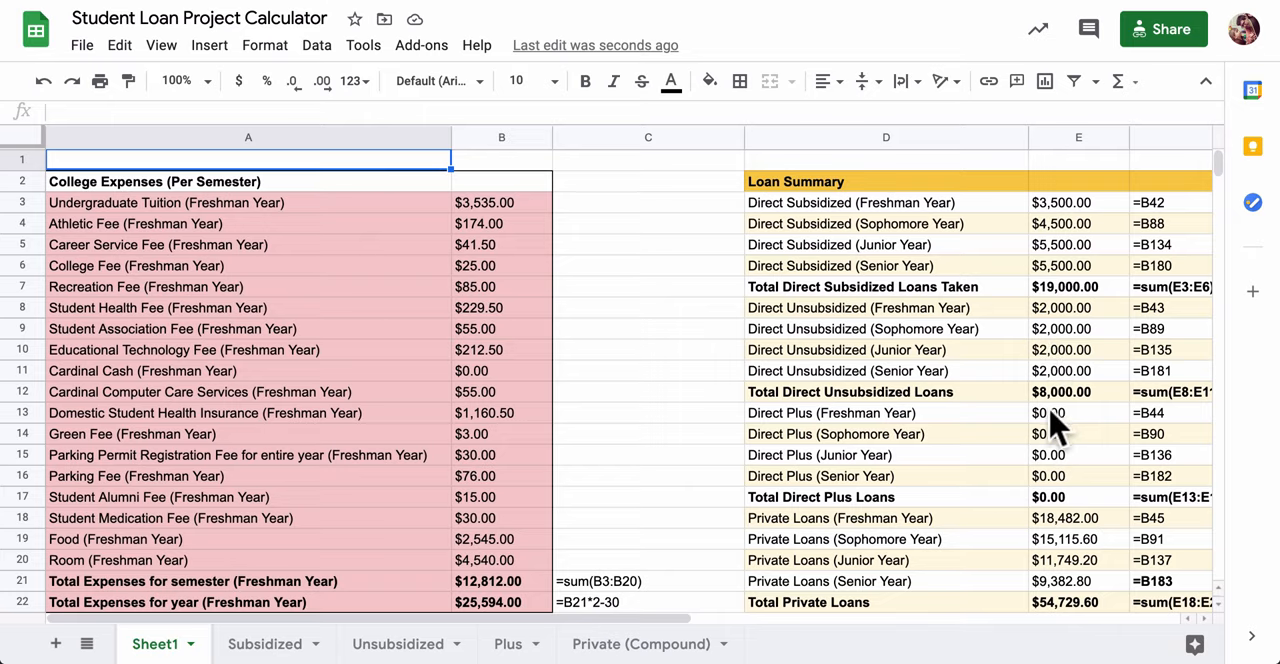
click(886, 412)
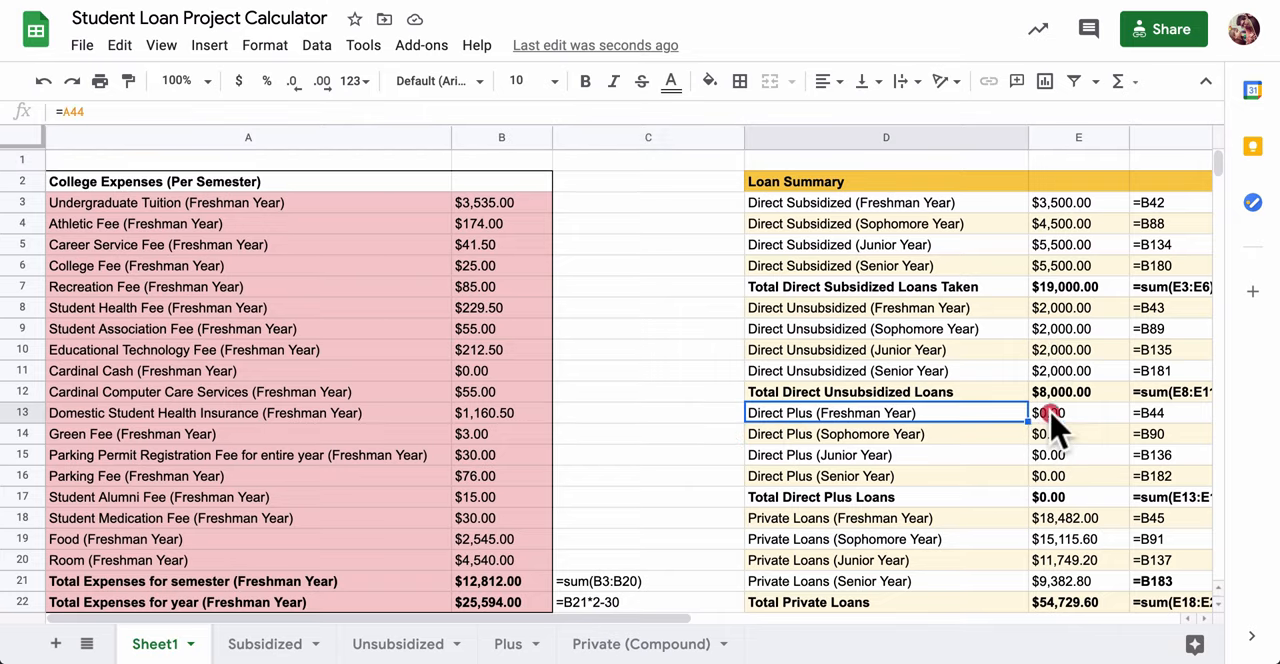
click(1078, 434)
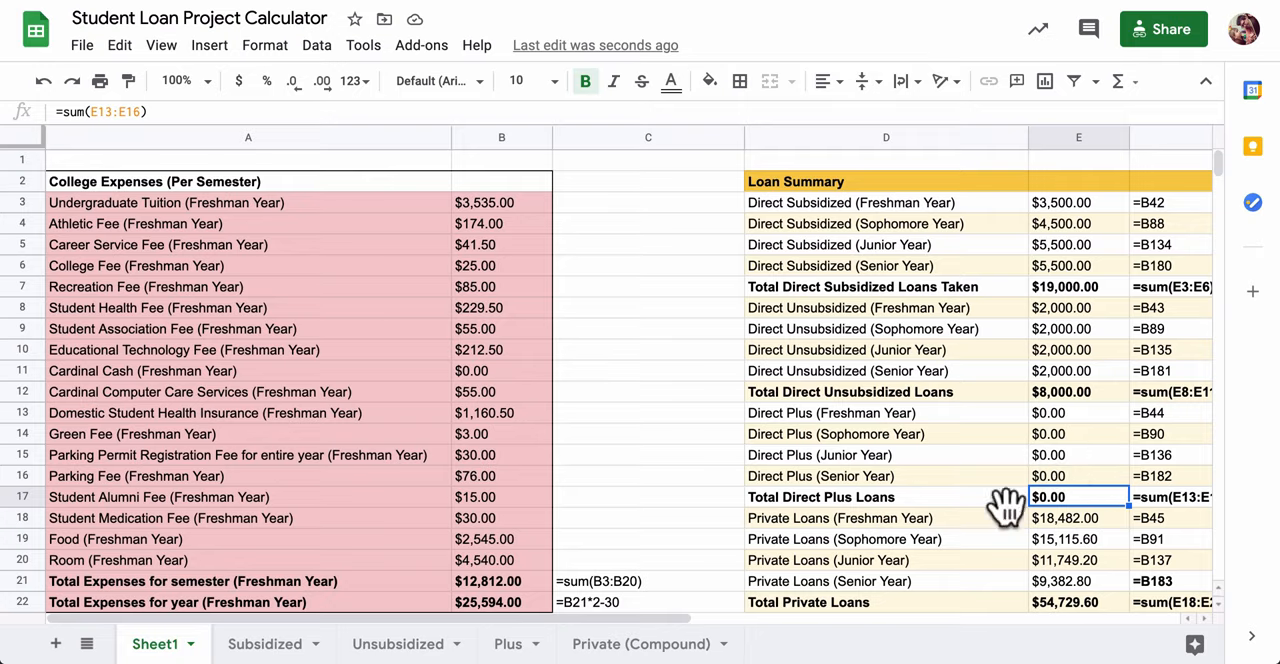
Return to the Plus sheet and confirm the total links to Sheet1!E17.
click(504, 644)
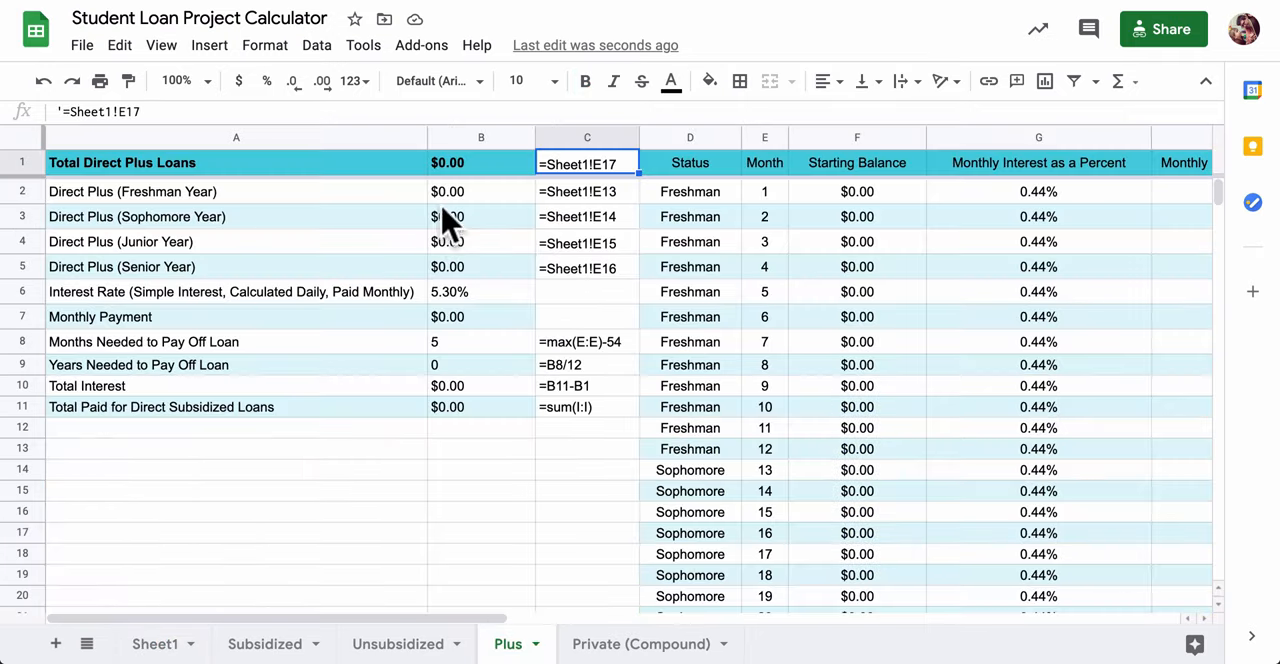
click(586, 192)
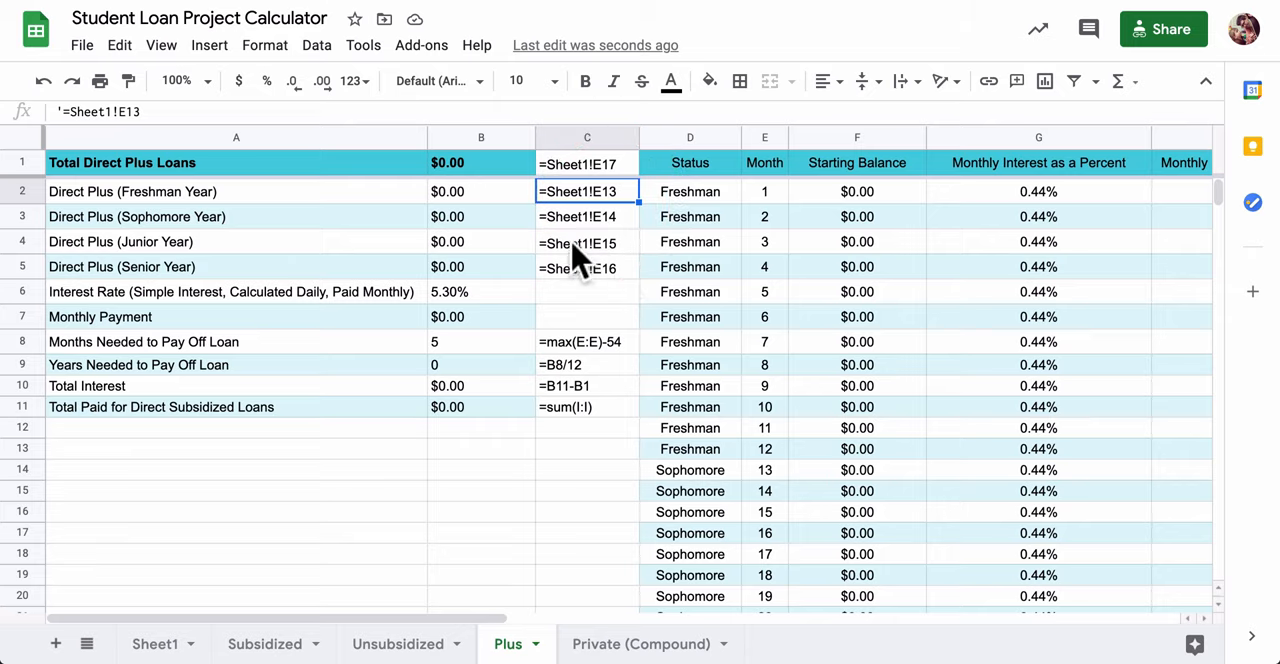
click(476, 162)
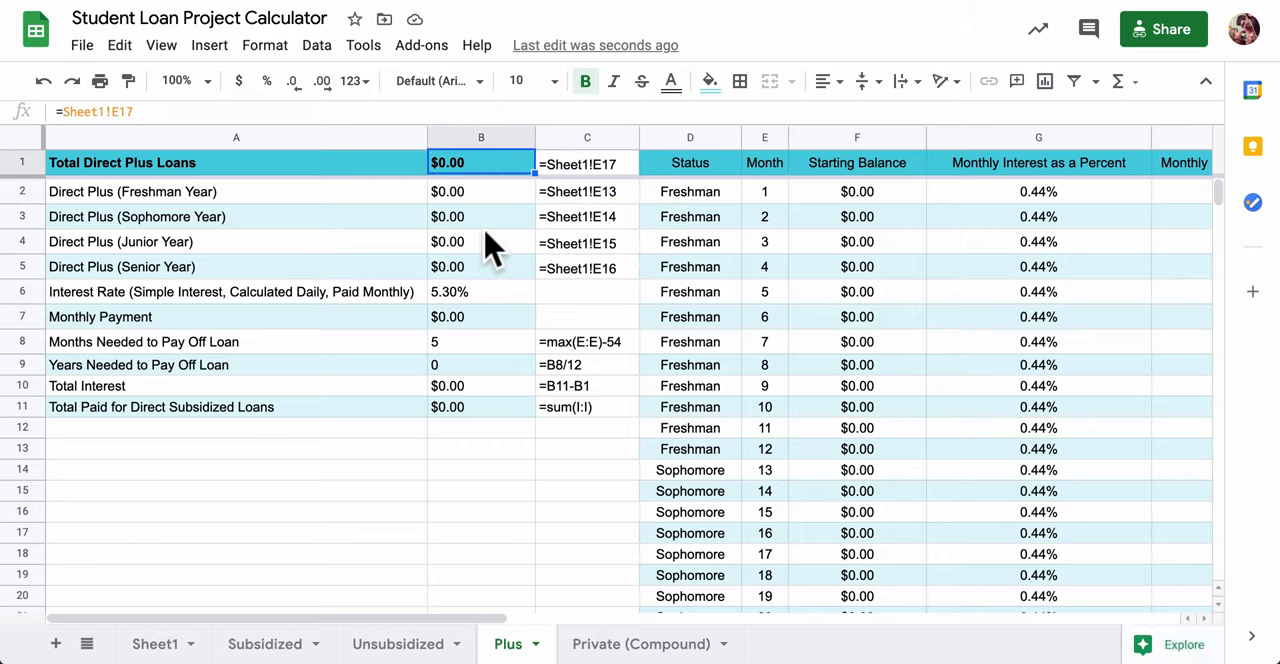
mouse_move(522, 256)
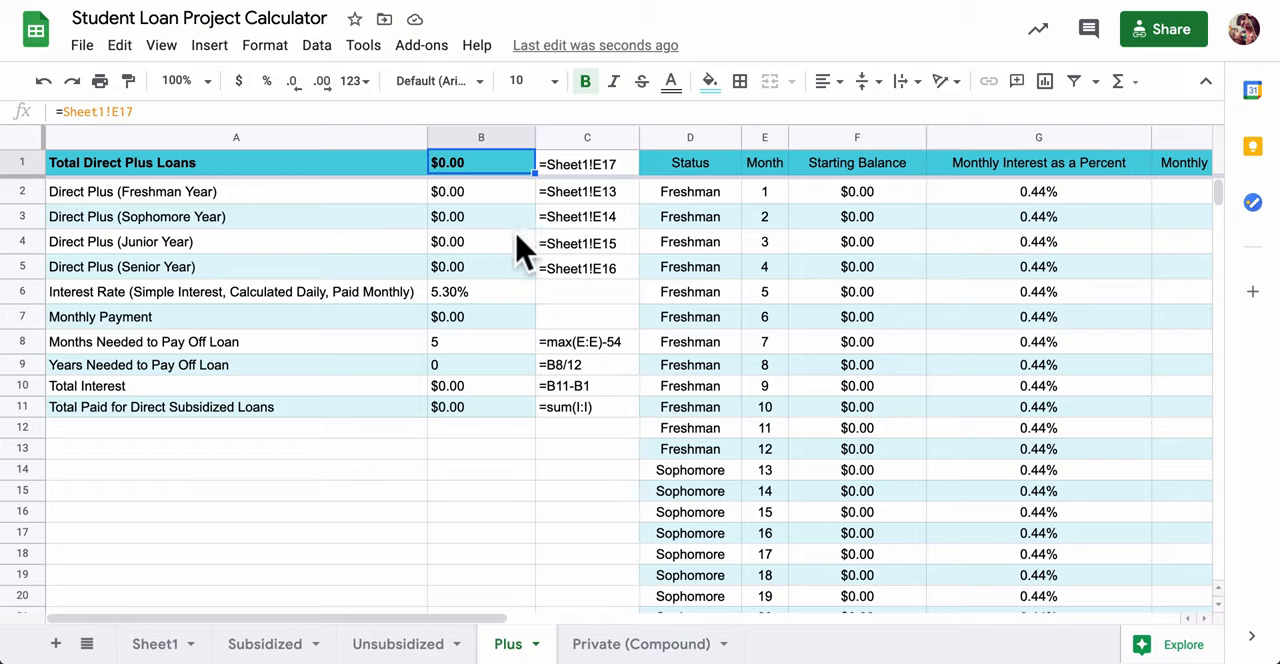
mouse_move(536, 346)
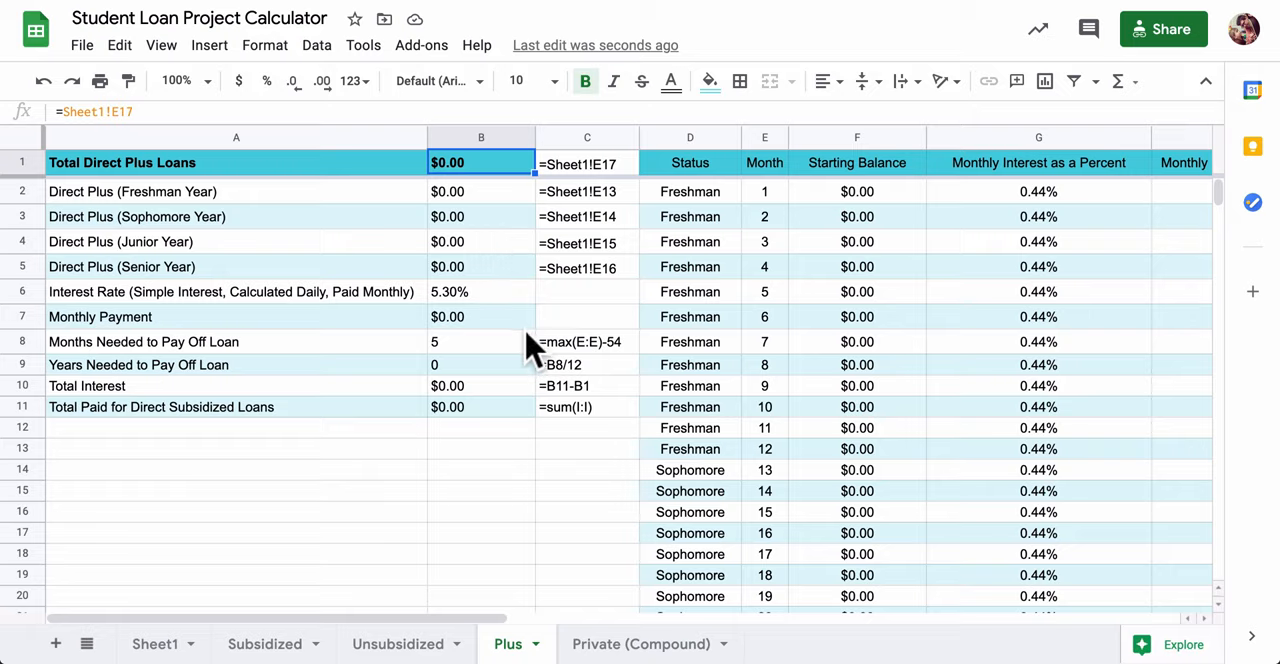
mouse_move(496, 304)
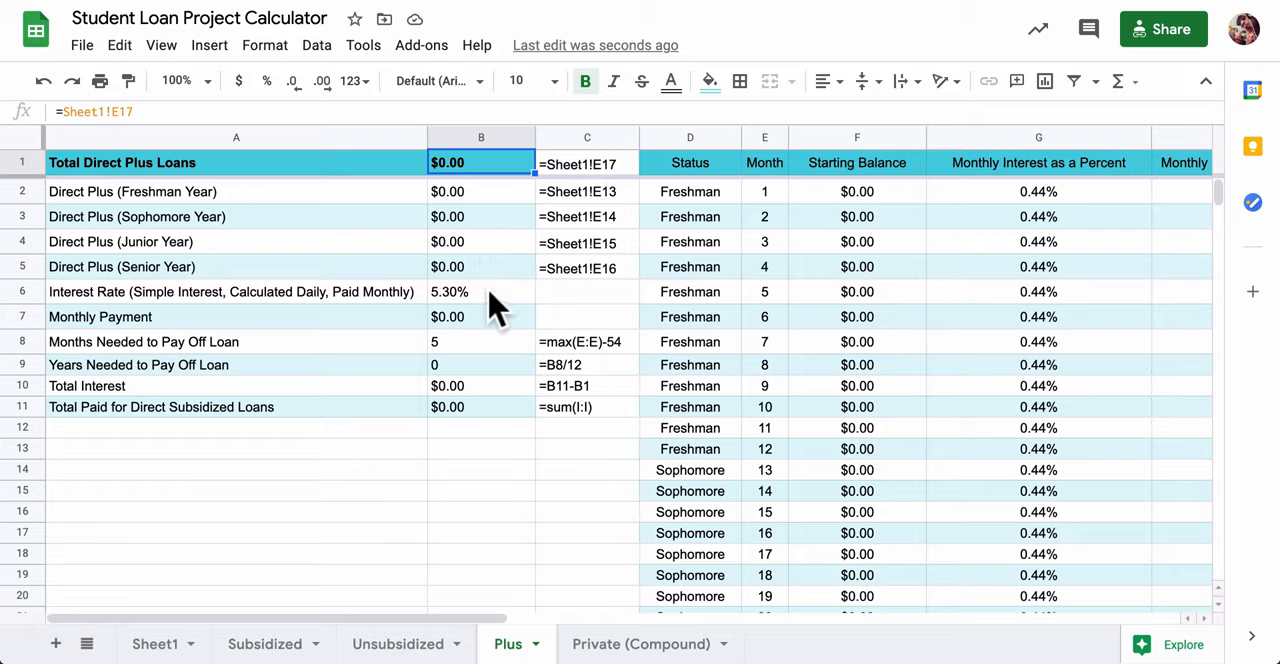